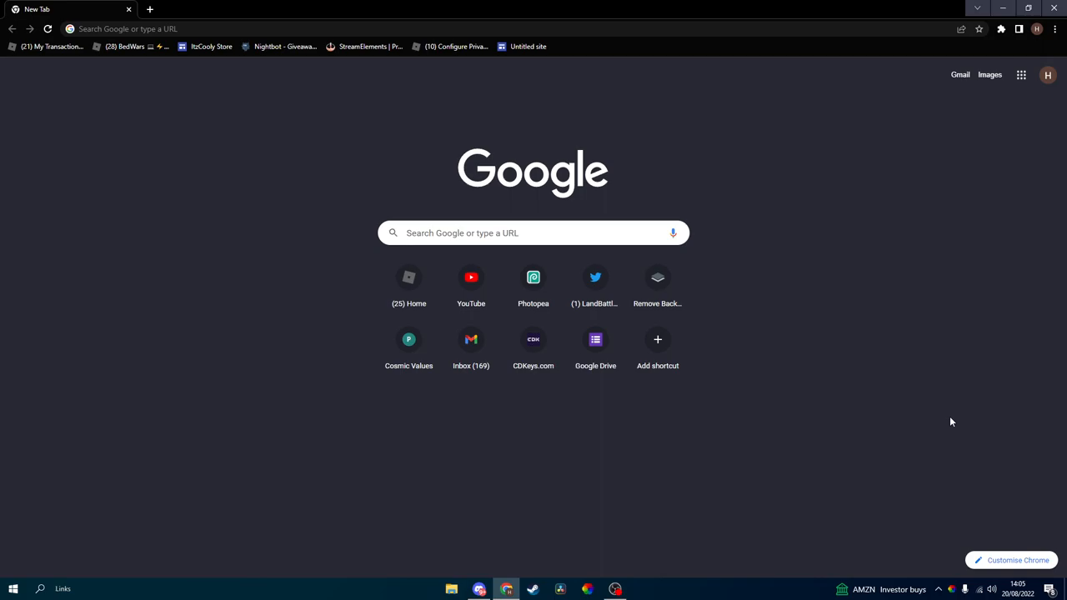
mouse_move(408, 284)
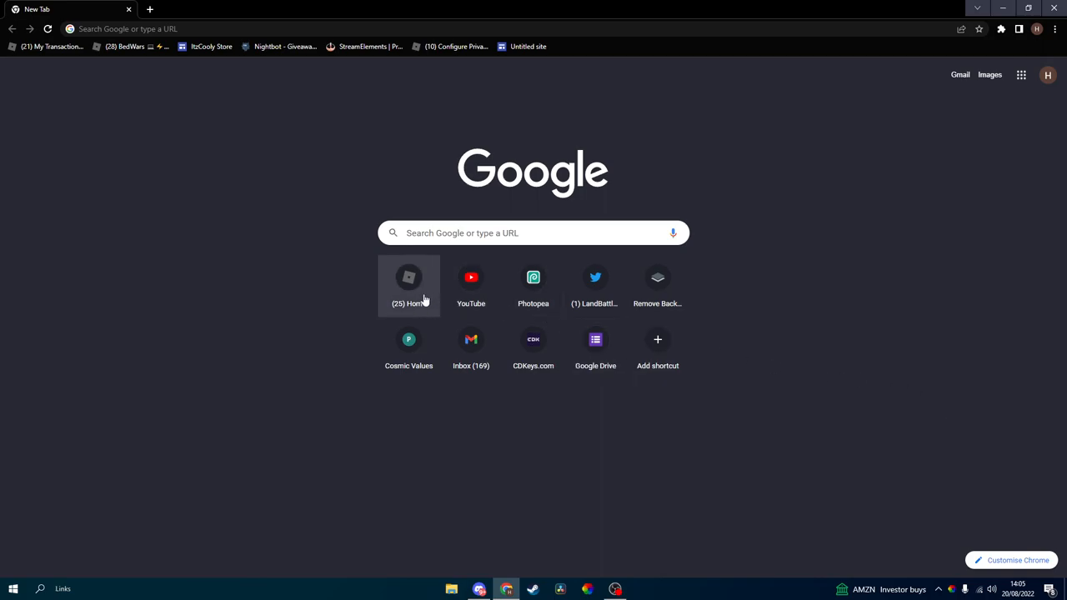
Step: Load the Roblox ban notice and highlight the offensive item 'imagine bein that bad u have to hack'
left_click(409, 283)
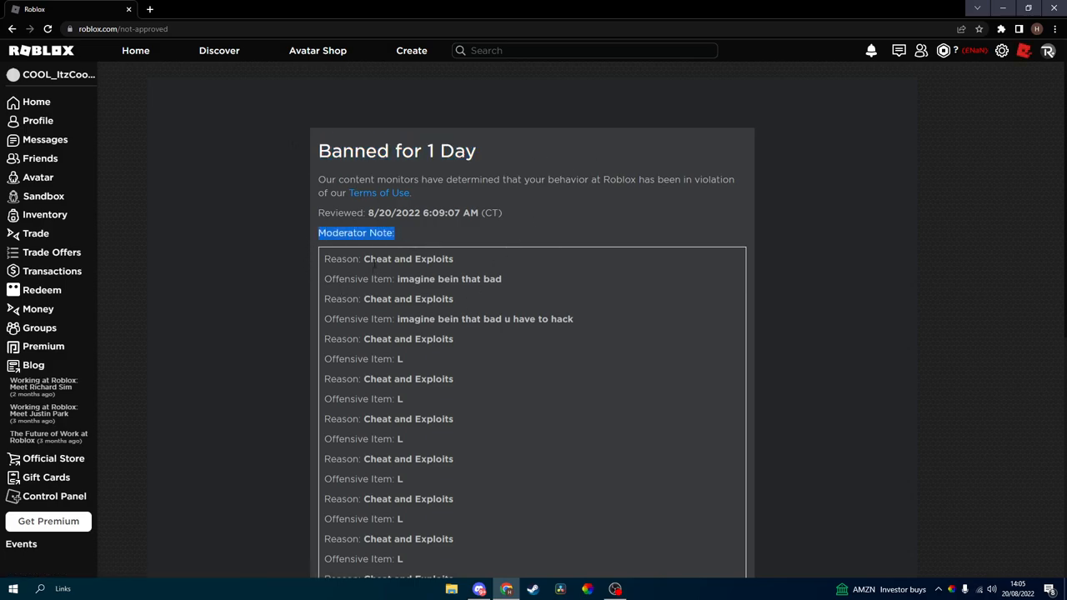
double_click(410, 279)
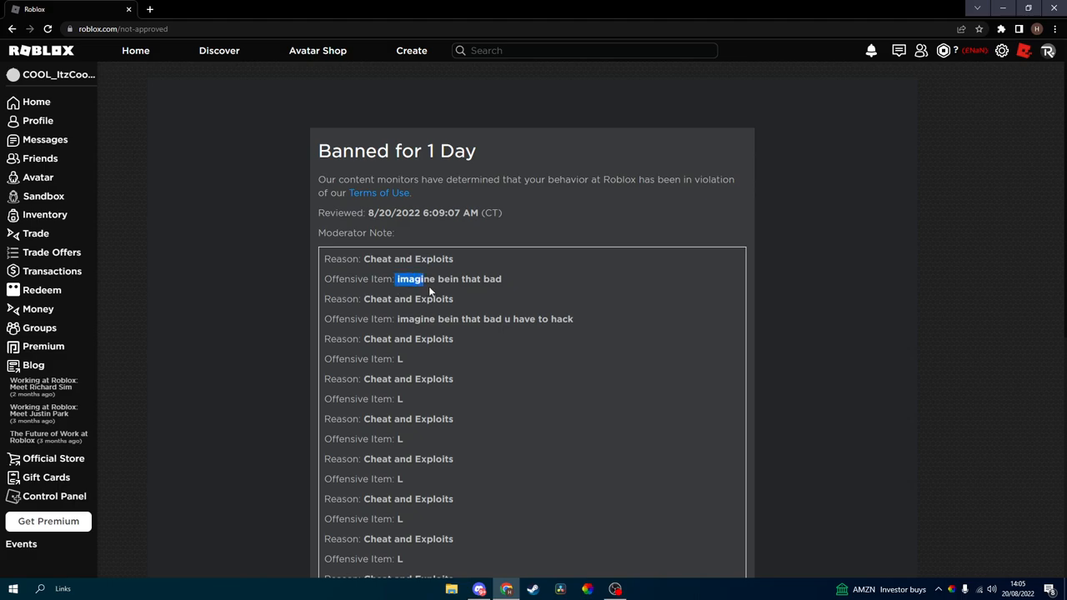
double_click(415, 319)
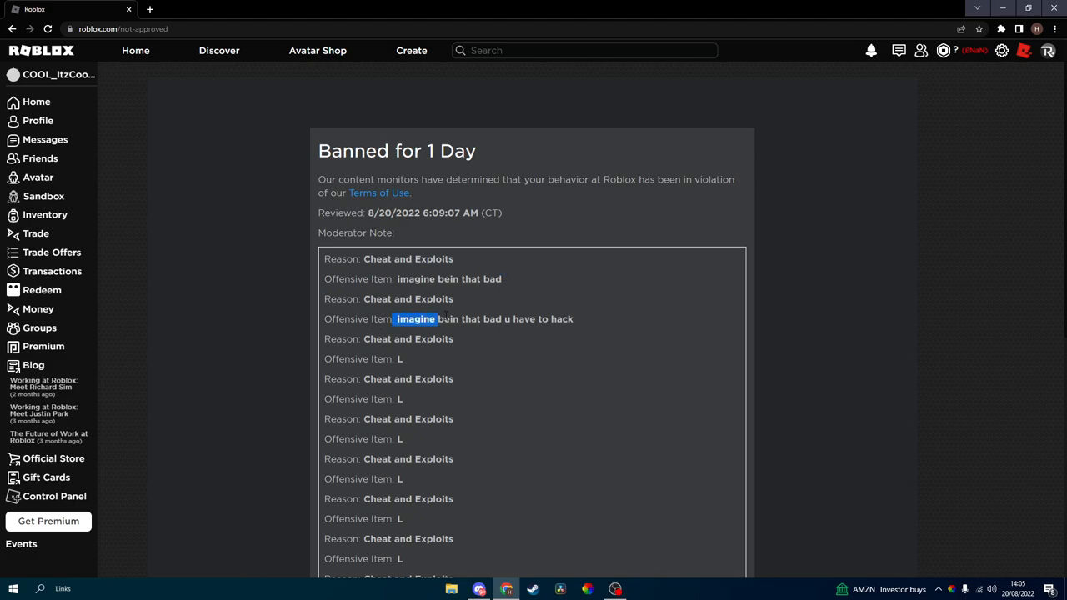
left_click_drag(414, 319, 573, 319)
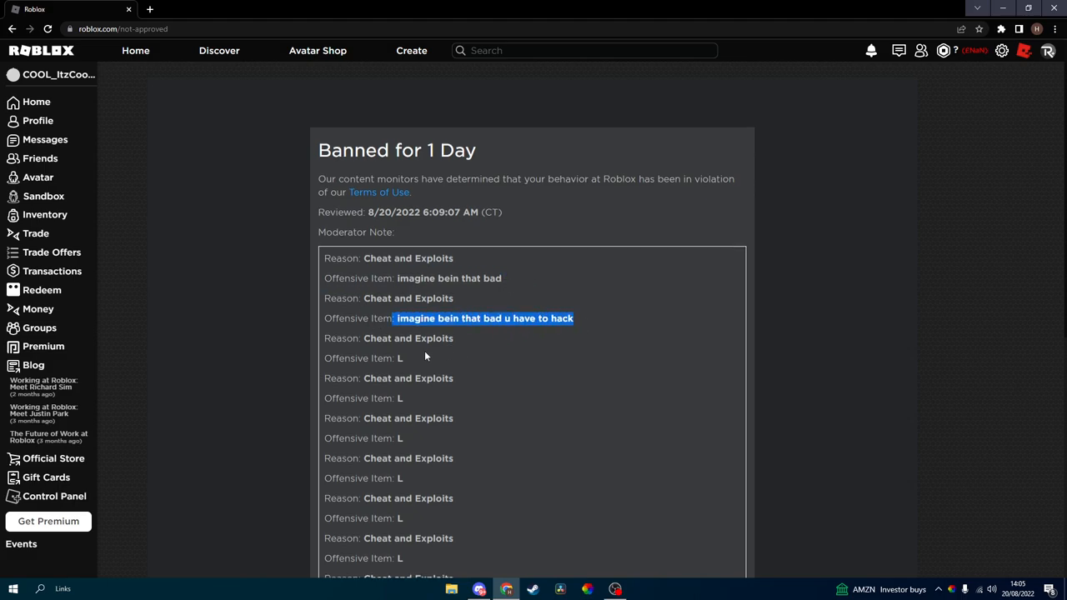
scroll("down", 3)
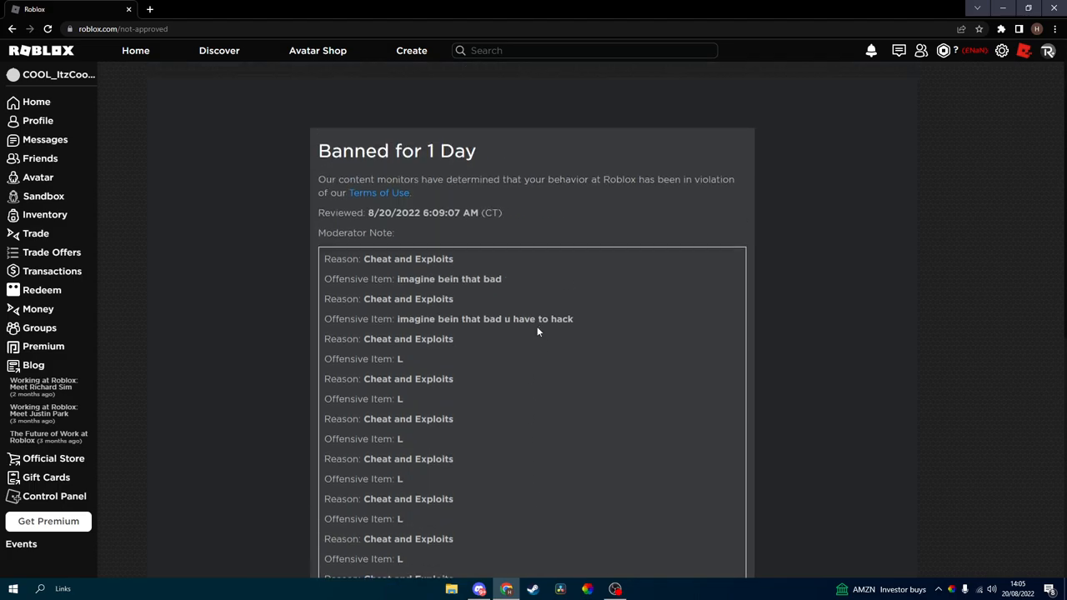
mouse_move(536, 334)
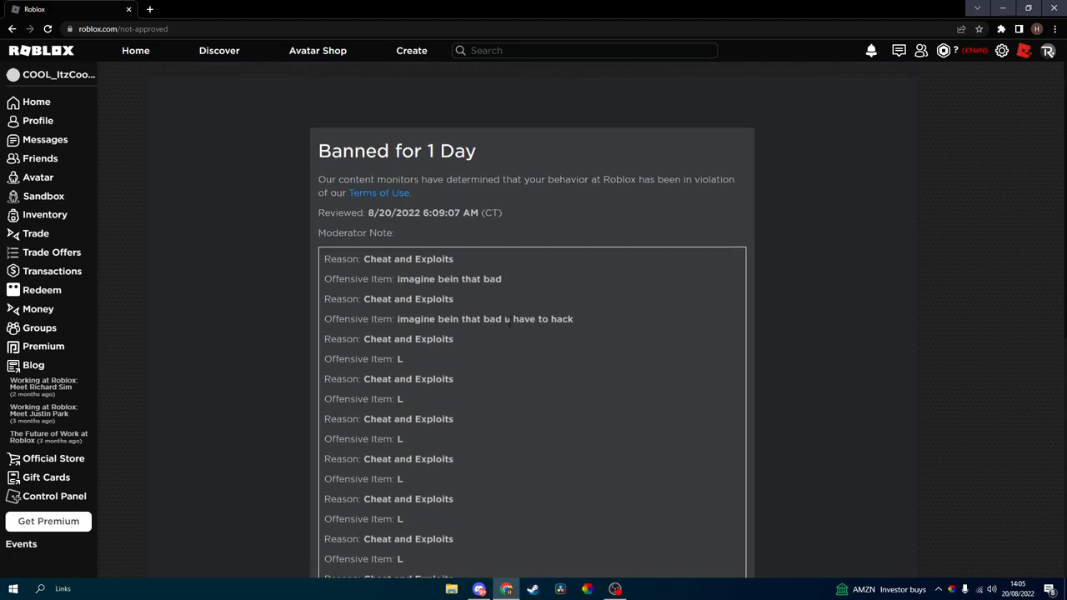
scroll("down", 3)
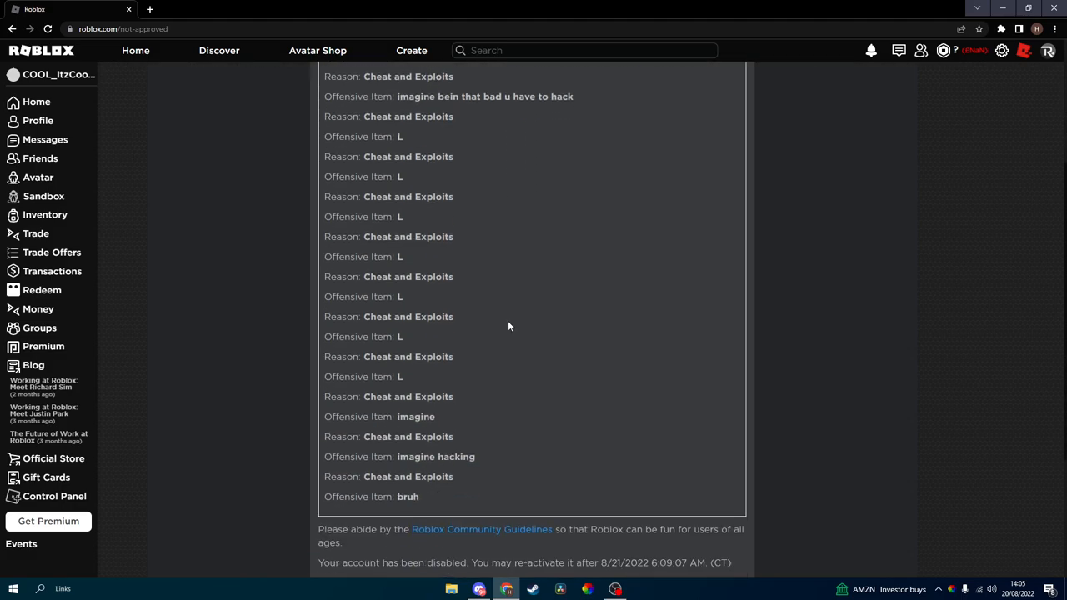
scroll("down", 3)
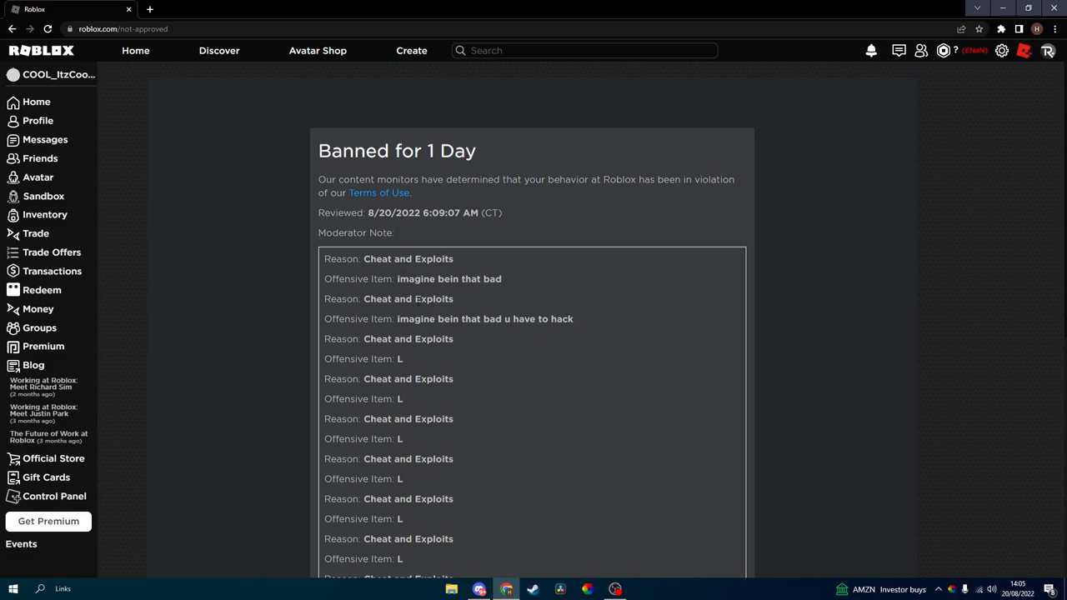
mouse_move(243, 207)
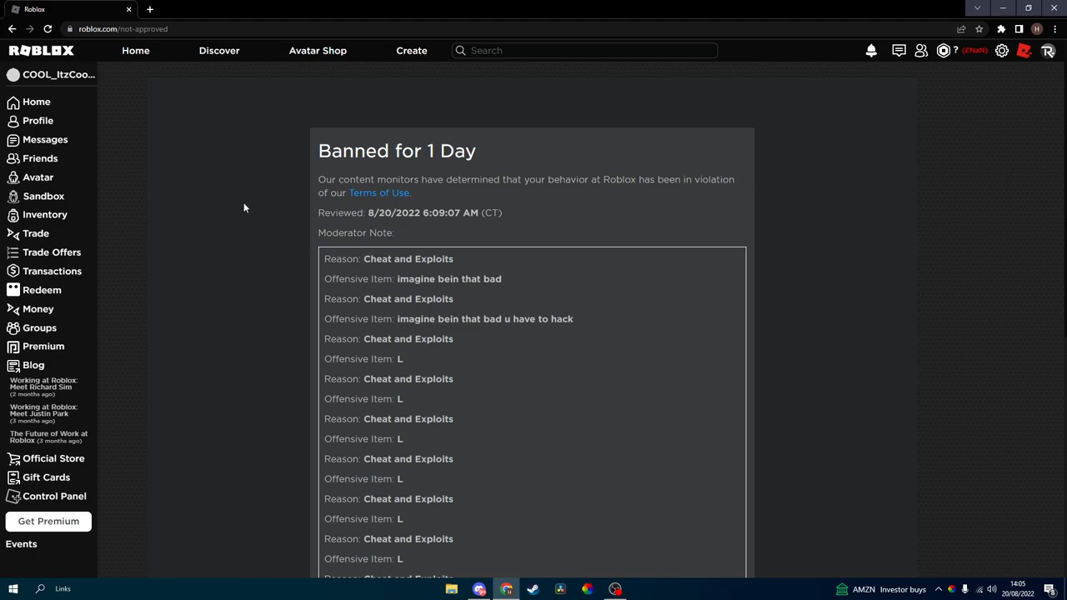
mouse_move(720, 154)
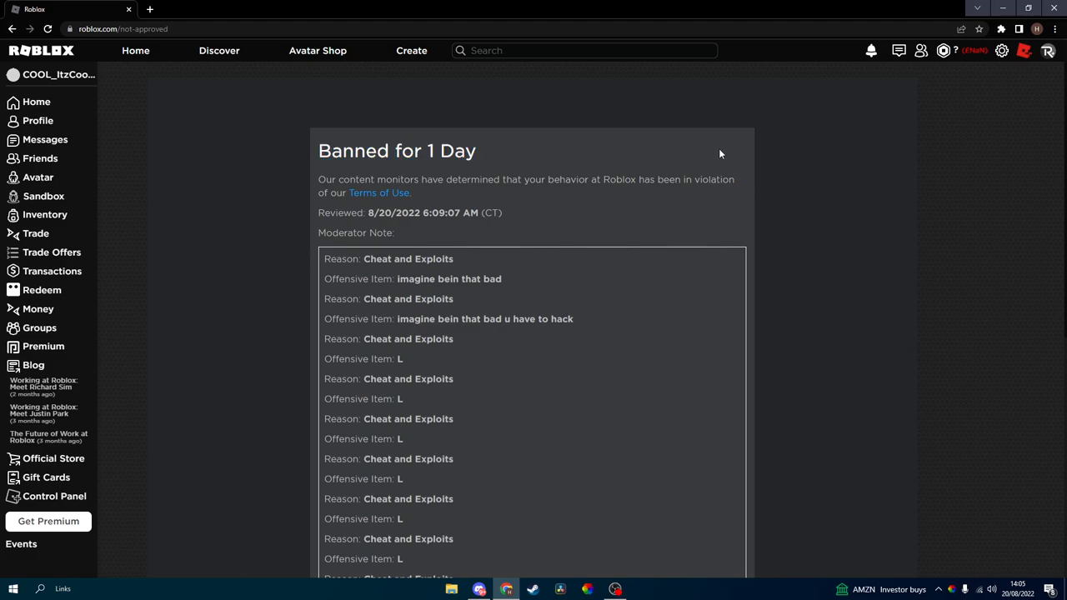
scroll("down", 3)
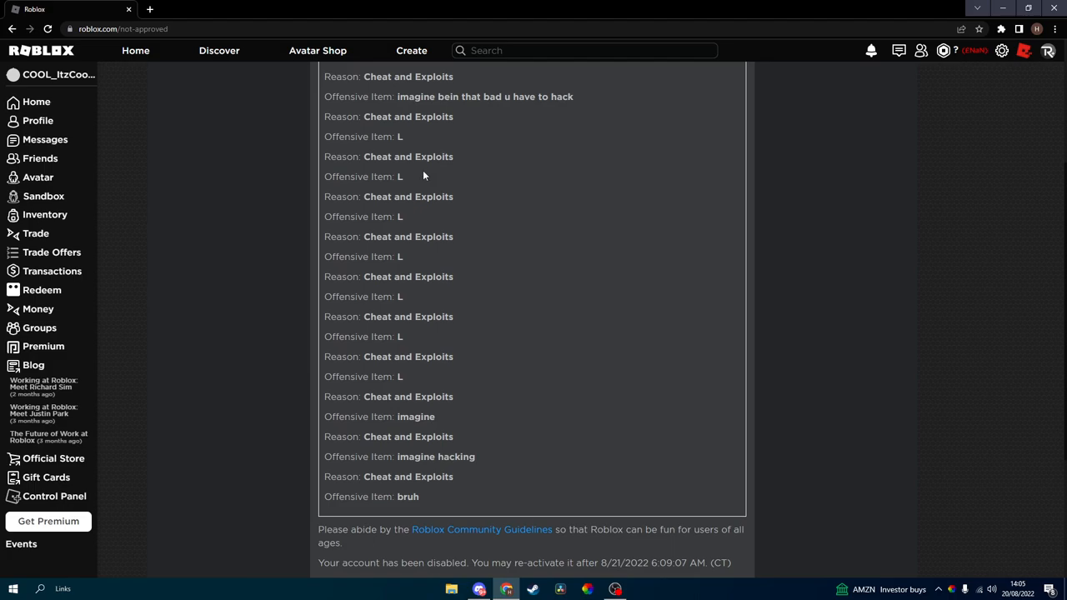
mouse_move(413, 183)
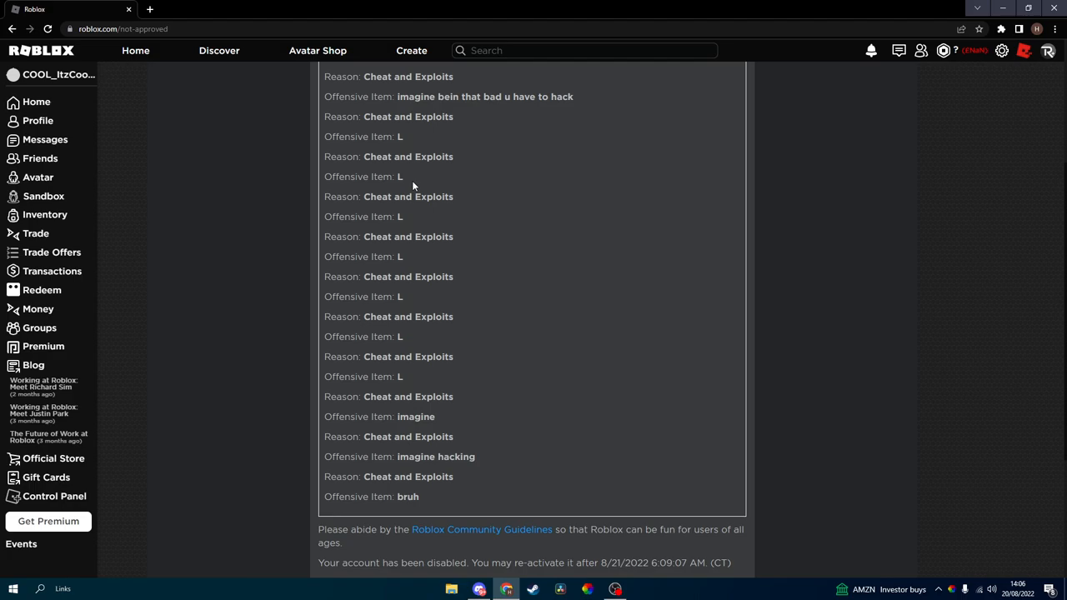
scroll("up", 3)
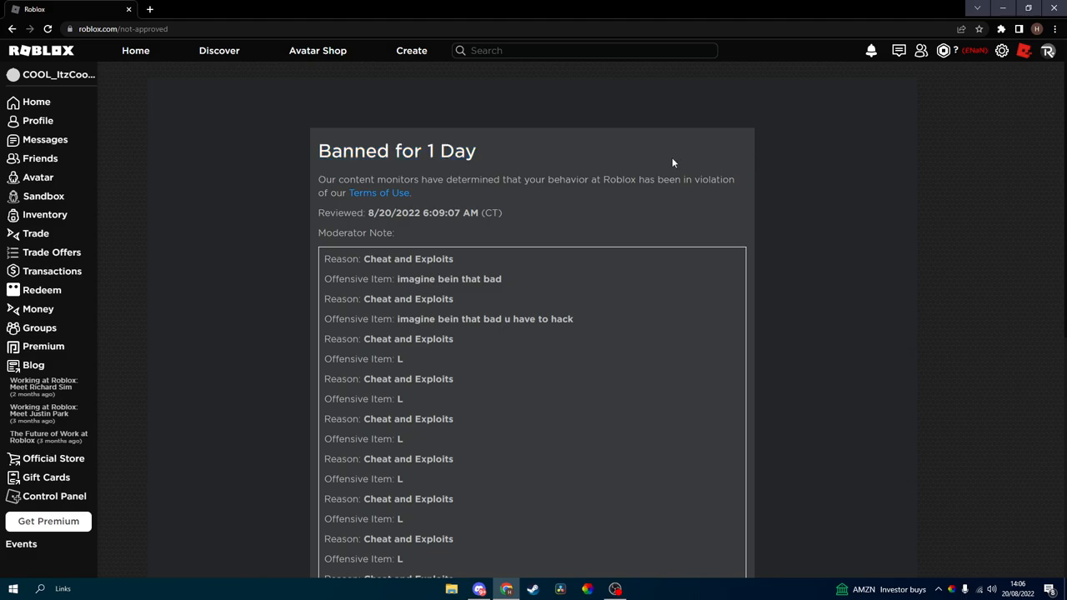
mouse_move(658, 163)
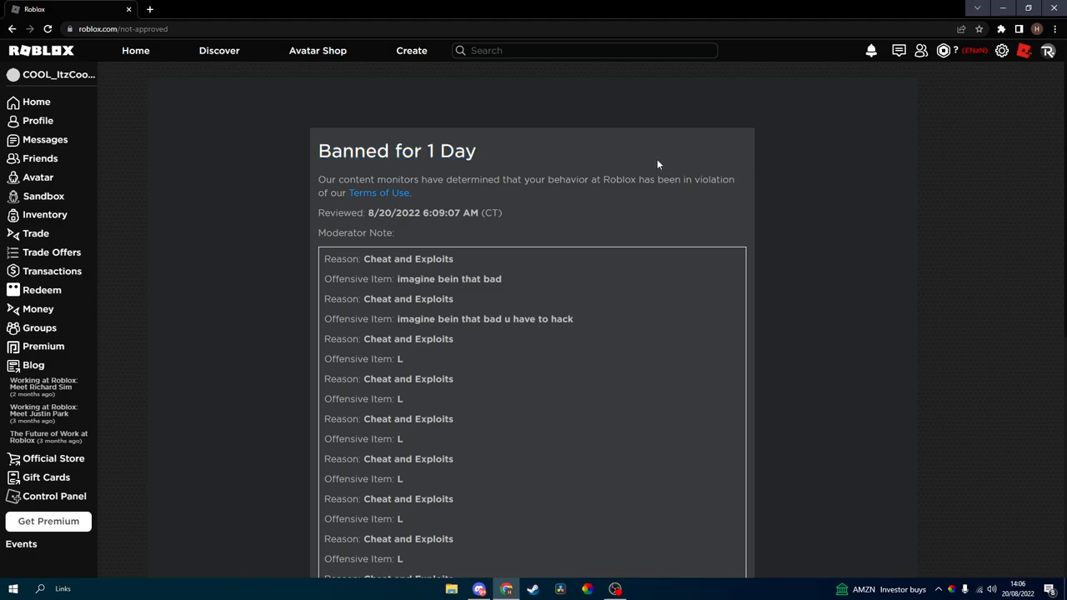
mouse_move(657, 165)
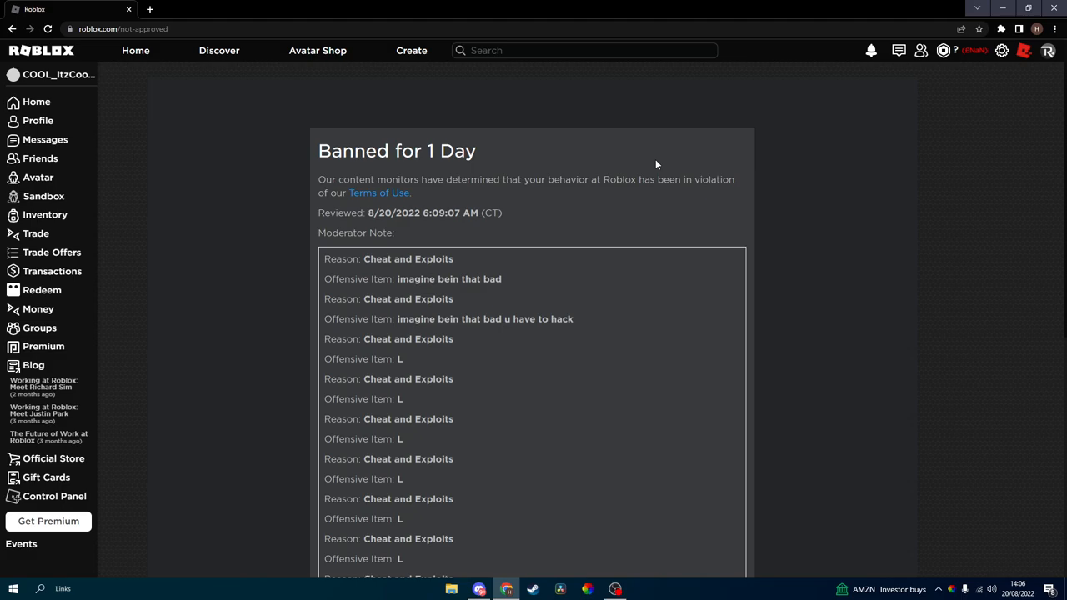
mouse_move(679, 172)
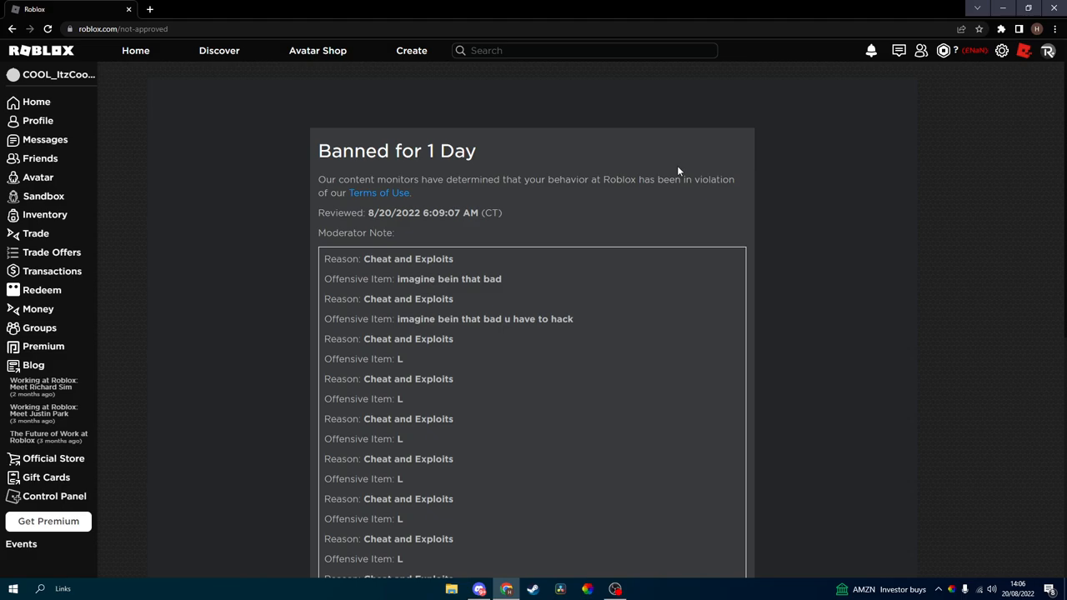
scroll("down", 3)
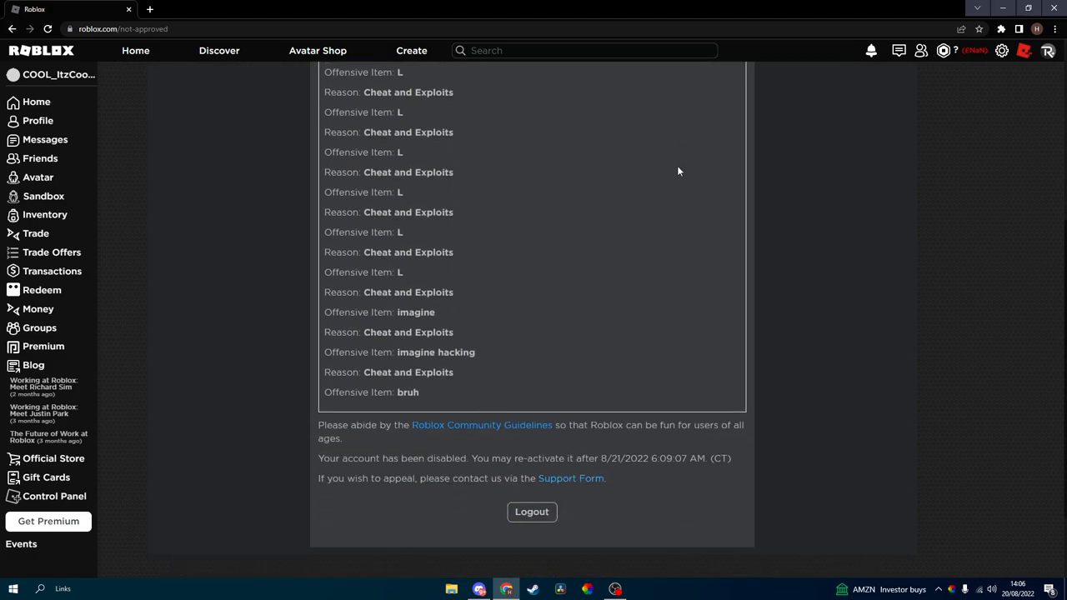
scroll("down", 3)
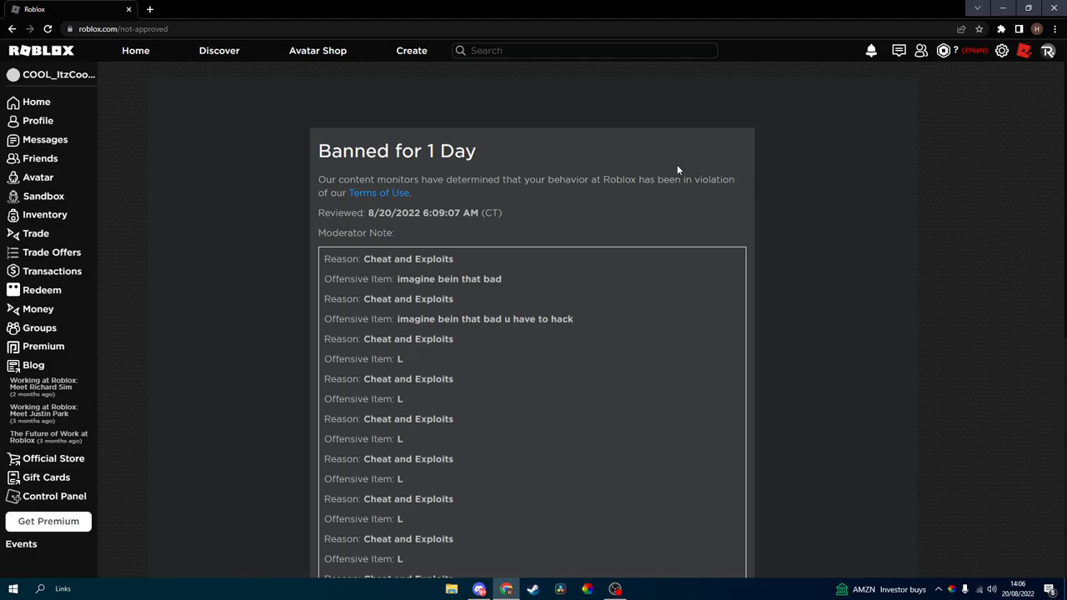
mouse_move(677, 170)
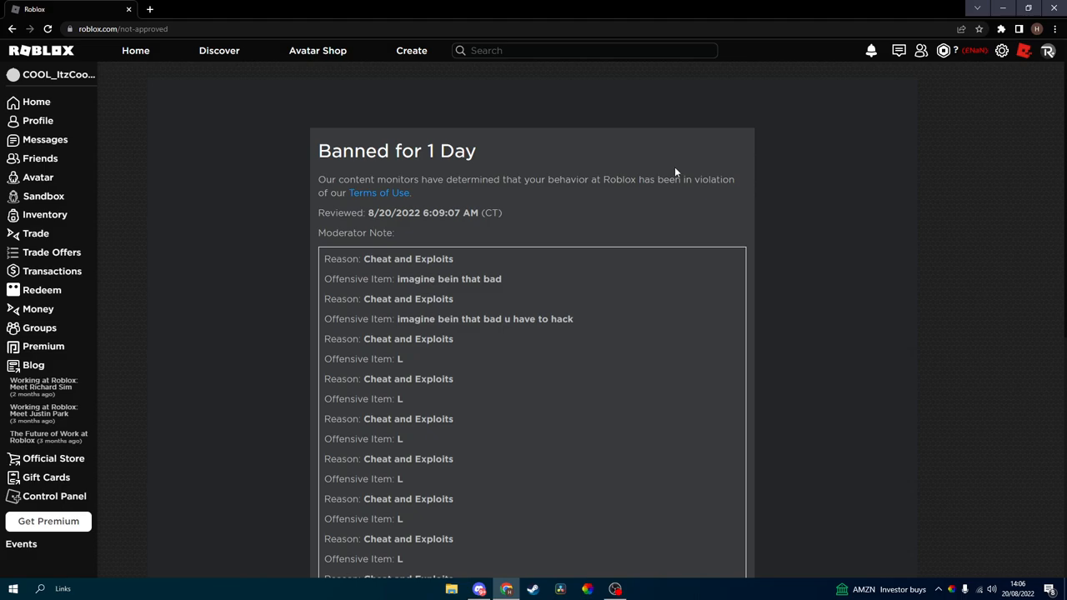